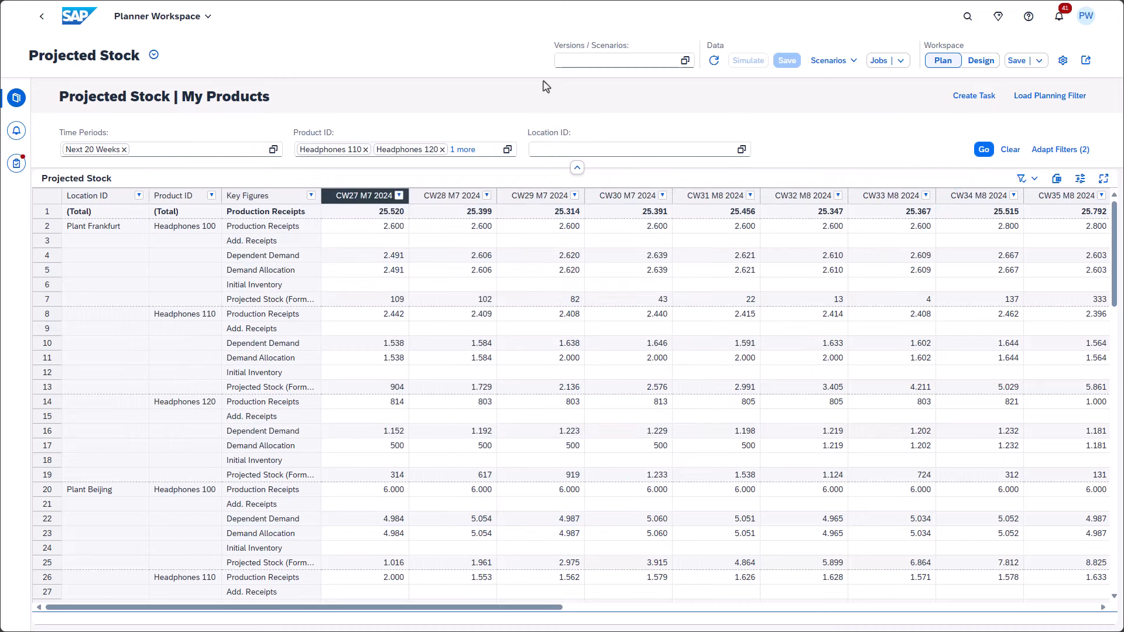
Open the planning view settings and show the actions for Projected Stock (Formula)
{"action": "left_click", "coordinate": [269, 299]}
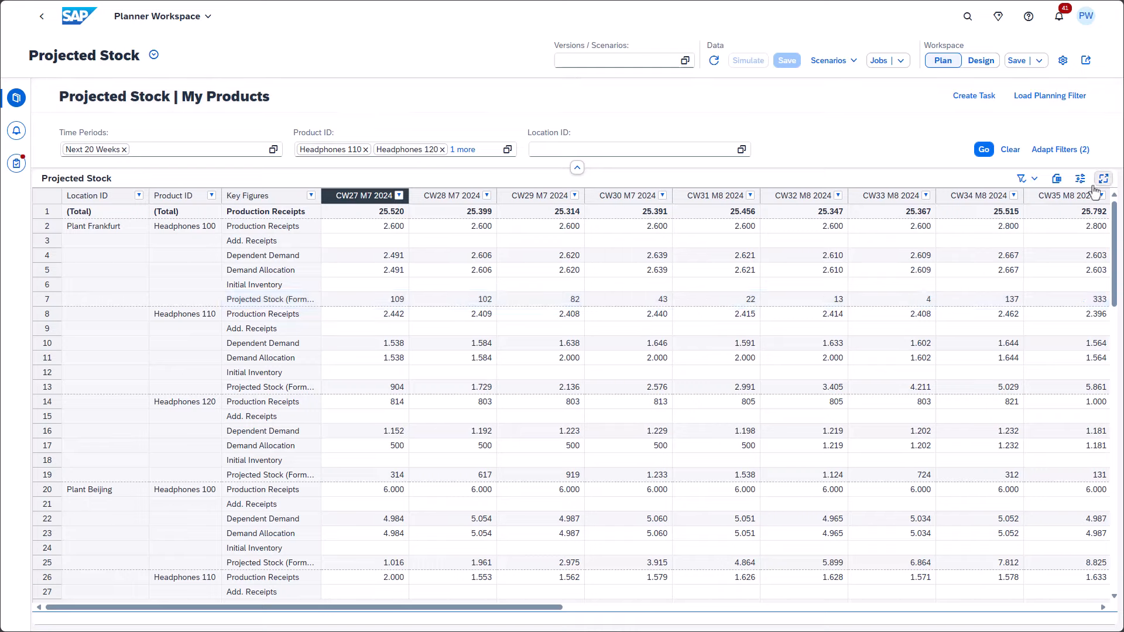
{"action": "left_click", "coordinate": [1104, 179]}
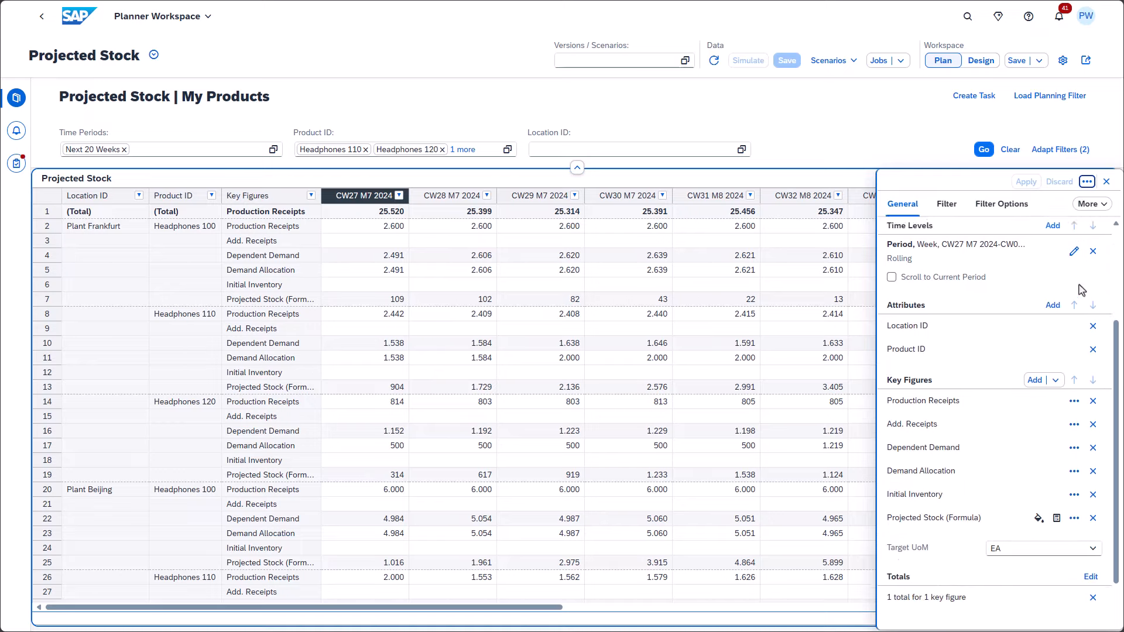
{"action": "left_click", "coordinate": [1075, 514]}
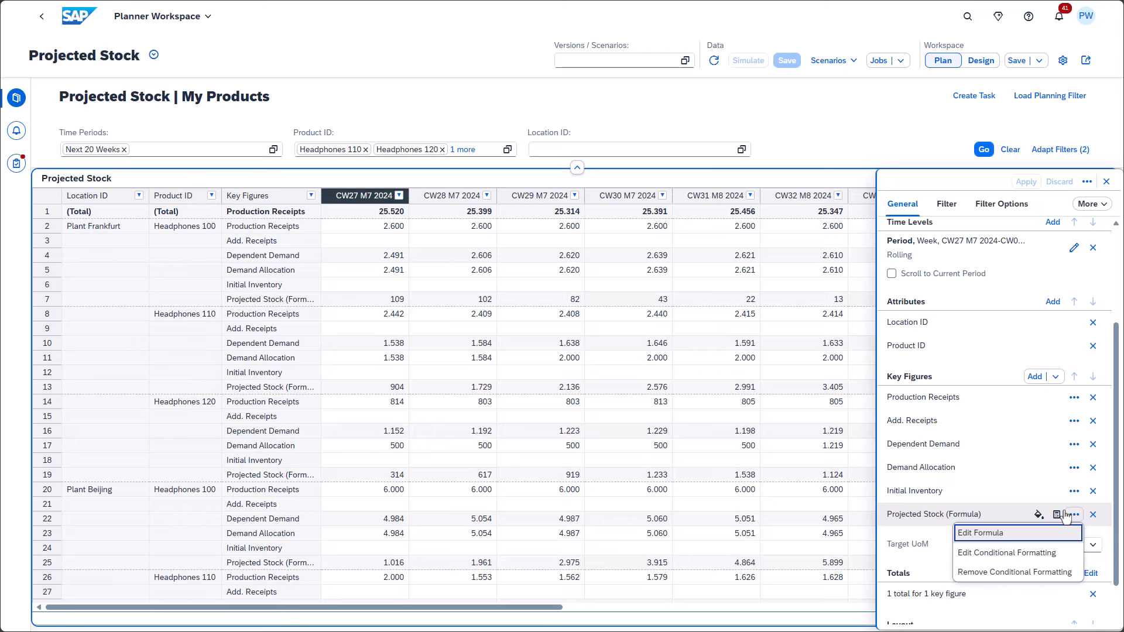
Open the Projected Stock formula editor and browse its Functions and Operators lists
{"action": "left_click", "coordinate": [982, 532]}
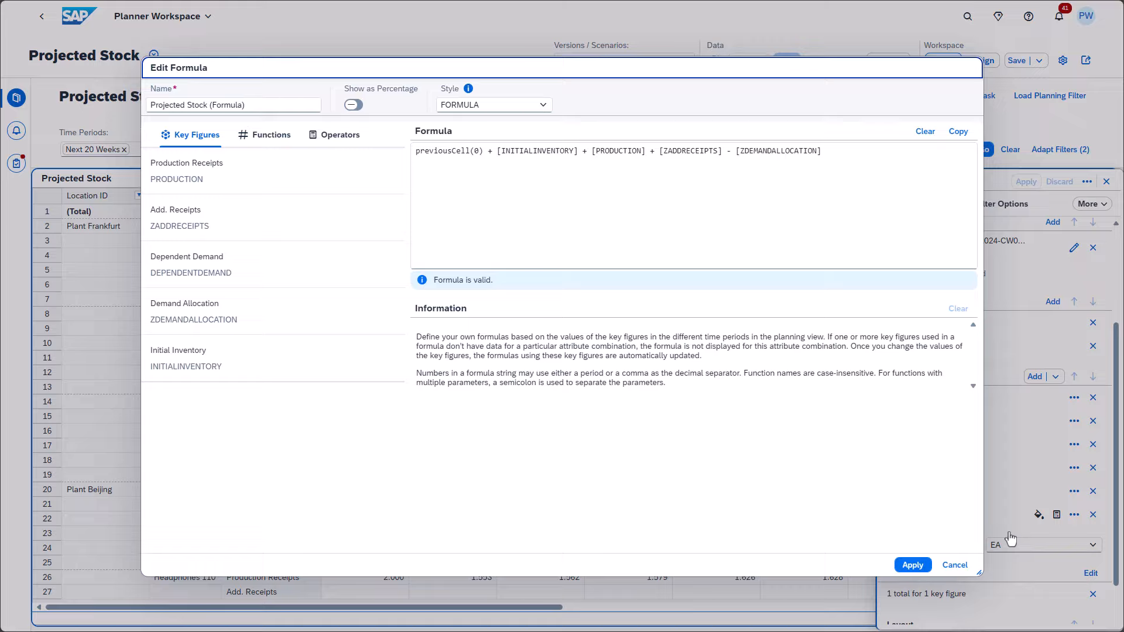
{"action": "mouse_move", "coordinate": [154, 76]}
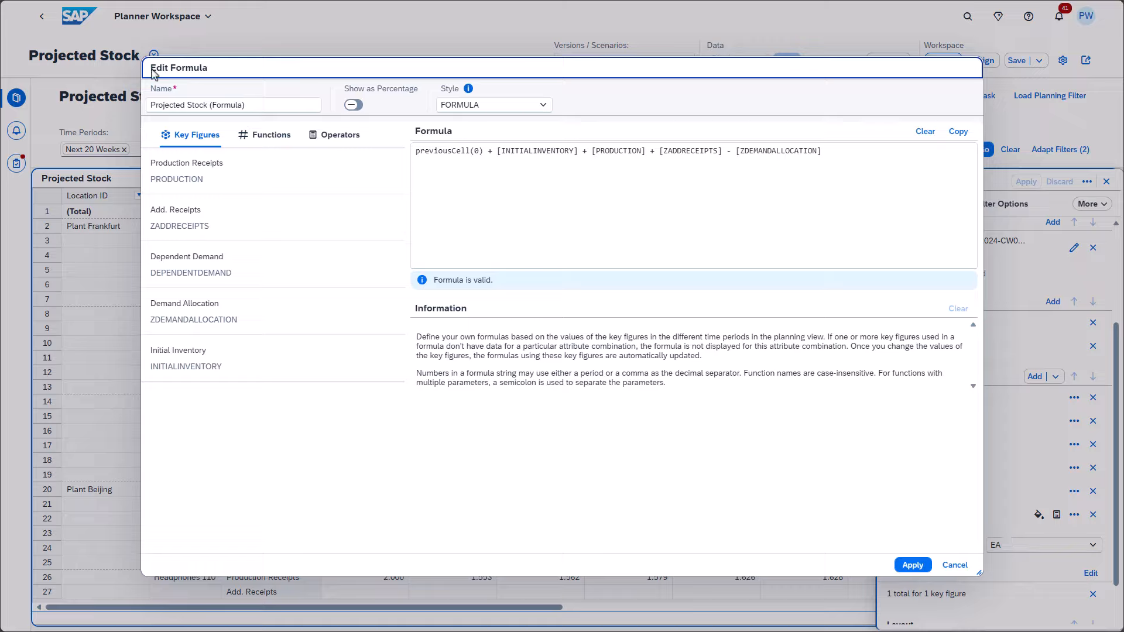
{"action": "left_click", "coordinate": [271, 135]}
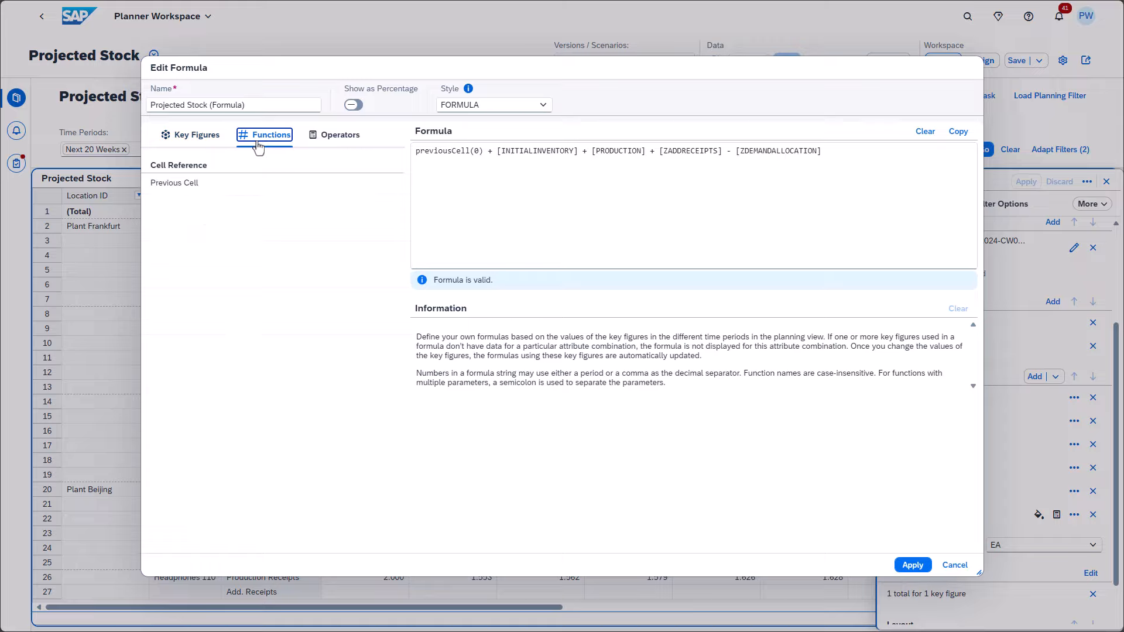
{"action": "mouse_move", "coordinate": [266, 146]}
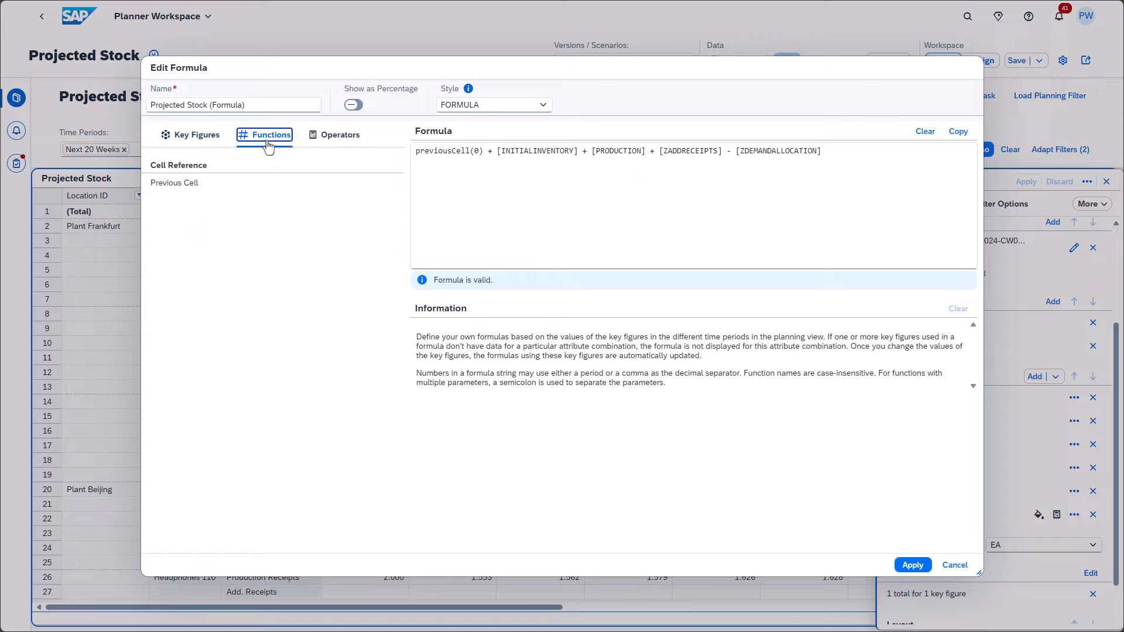
{"action": "left_click", "coordinate": [341, 135]}
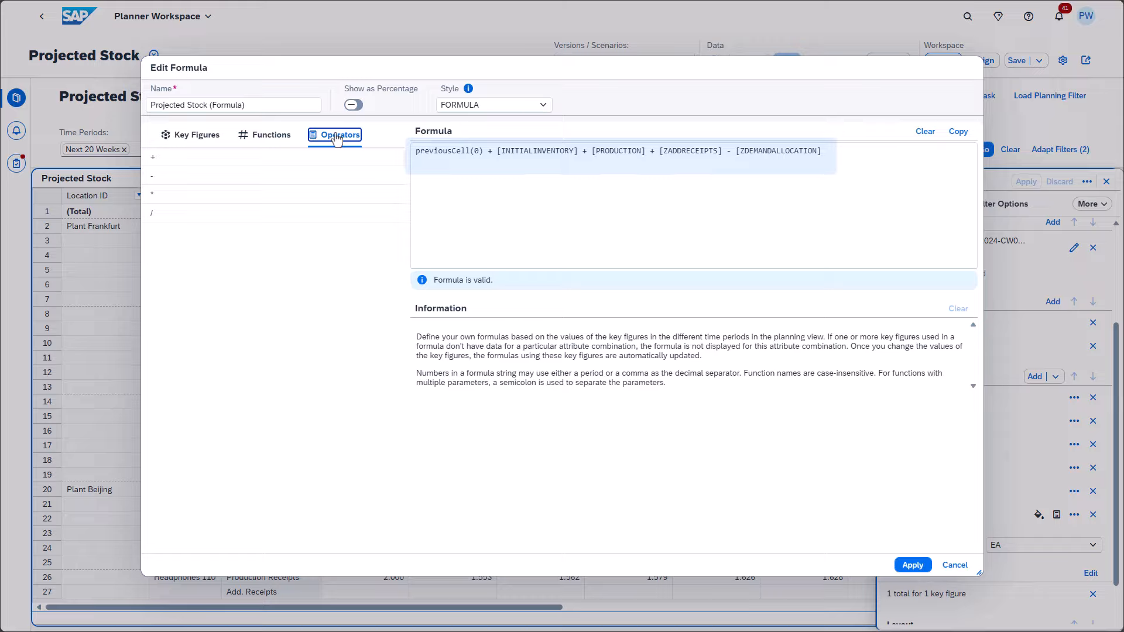
{"action": "left_click", "coordinate": [196, 135]}
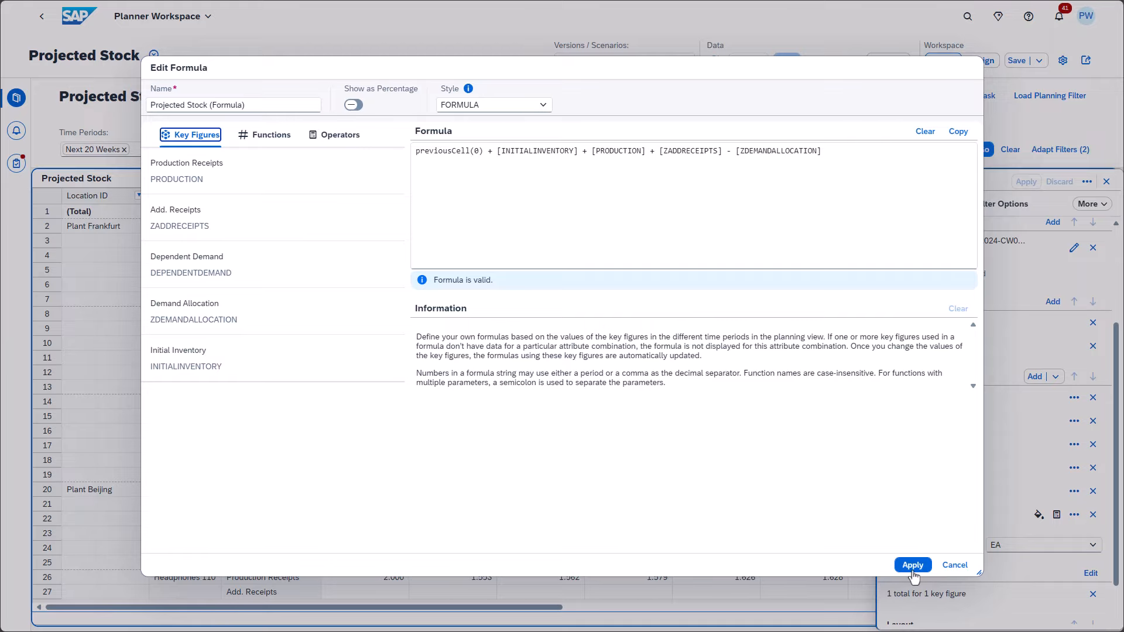
Apply the formula and set Frankfurt Headphones 100 CW29 Demand Allocation to 3000
{"action": "left_click", "coordinate": [912, 565]}
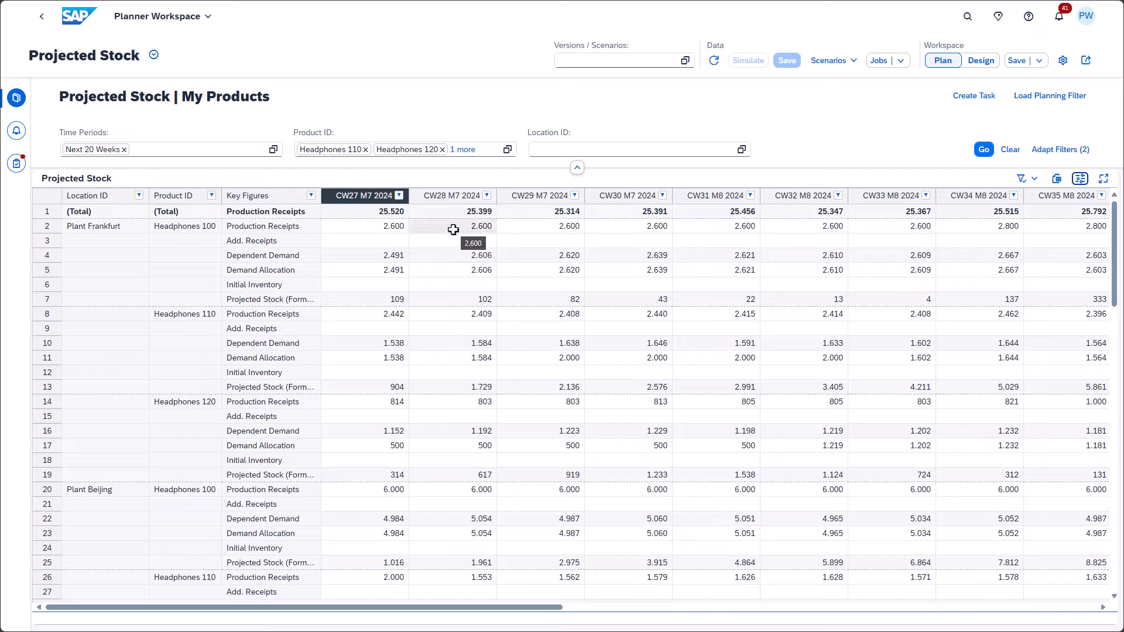
{"action": "left_click", "coordinate": [539, 271]}
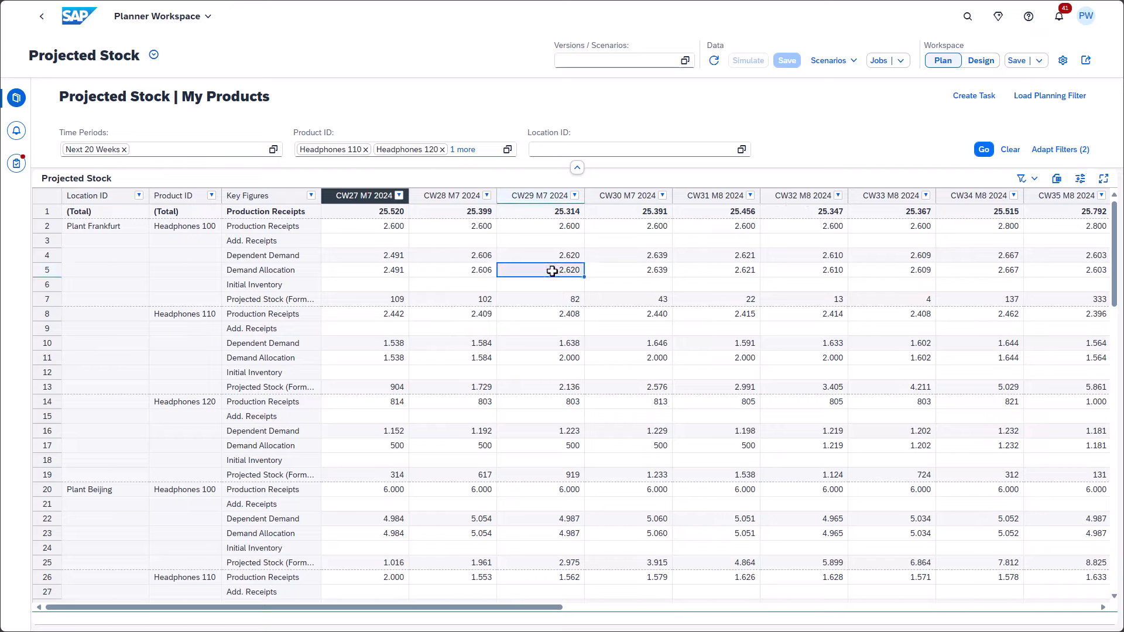
{"action": "type", "text": "3000"}
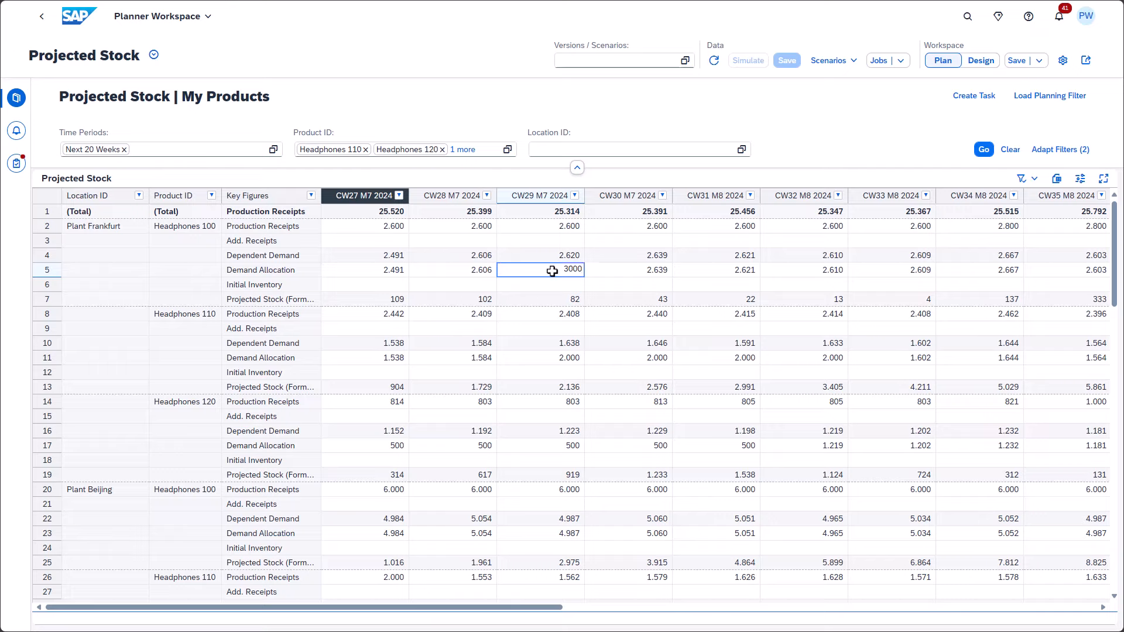
{"action": "key", "text": "Enter"}
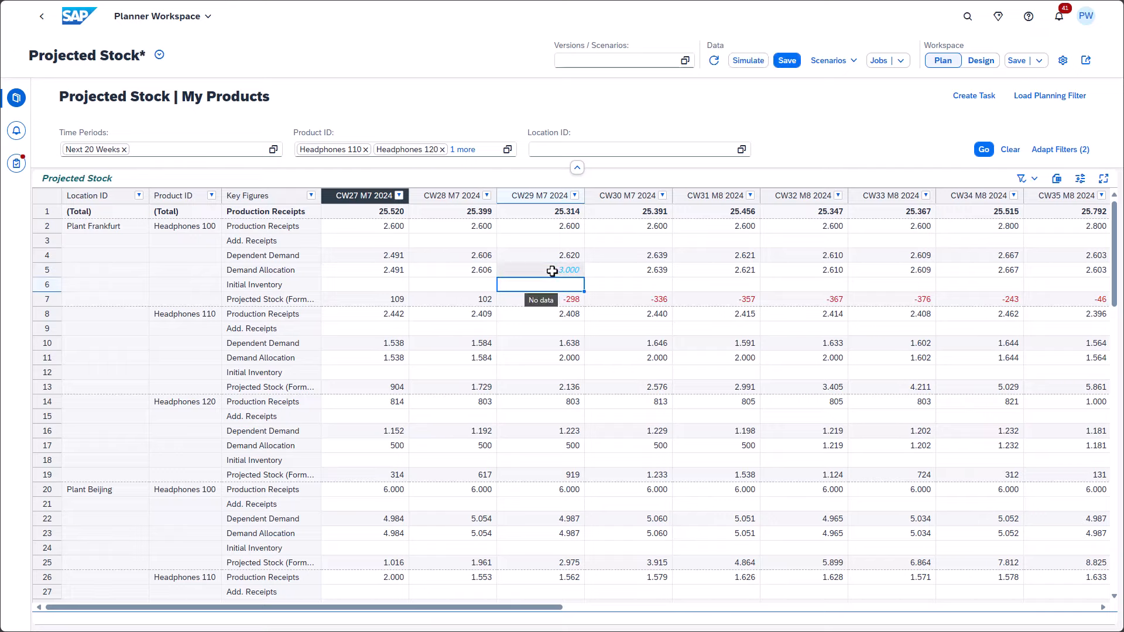
{"action": "mouse_move", "coordinate": [1080, 275]}
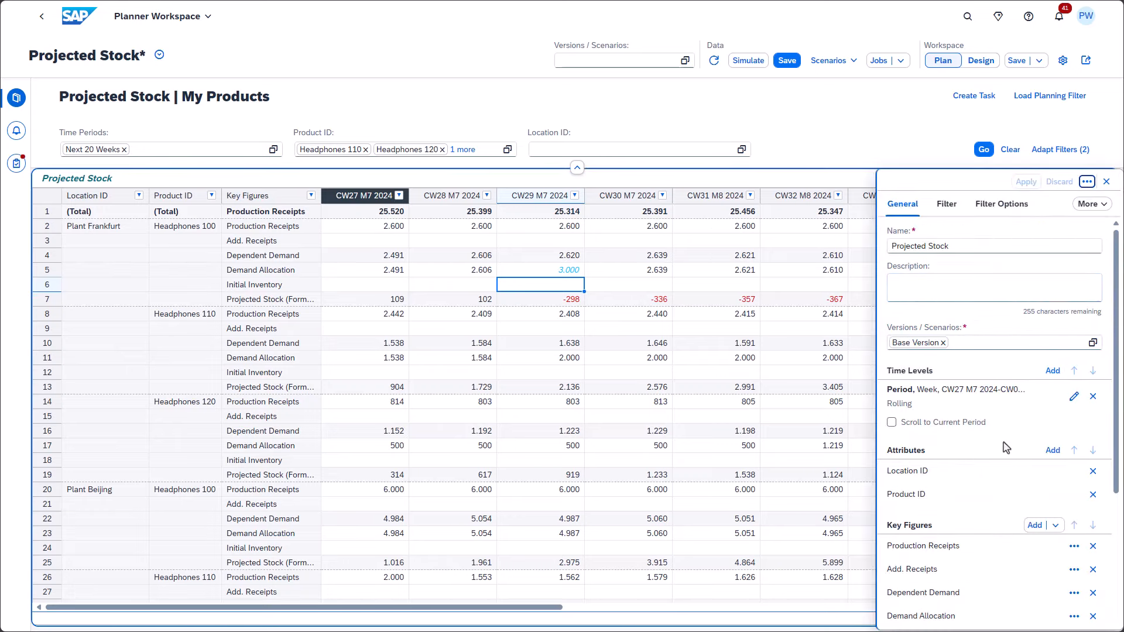
Review the Projected Stock (Formula) formatting rule showing values less than 0 in red
{"action": "scroll", "scroll_direction": "down", "scroll_amount": 3}
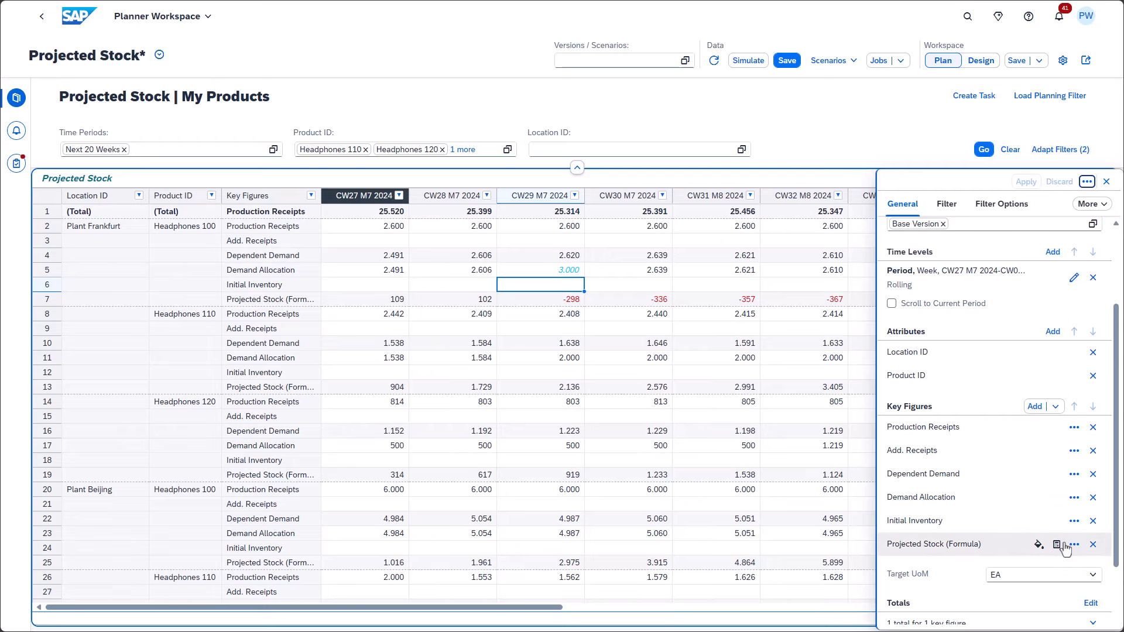
{"action": "left_click", "coordinate": [1074, 545]}
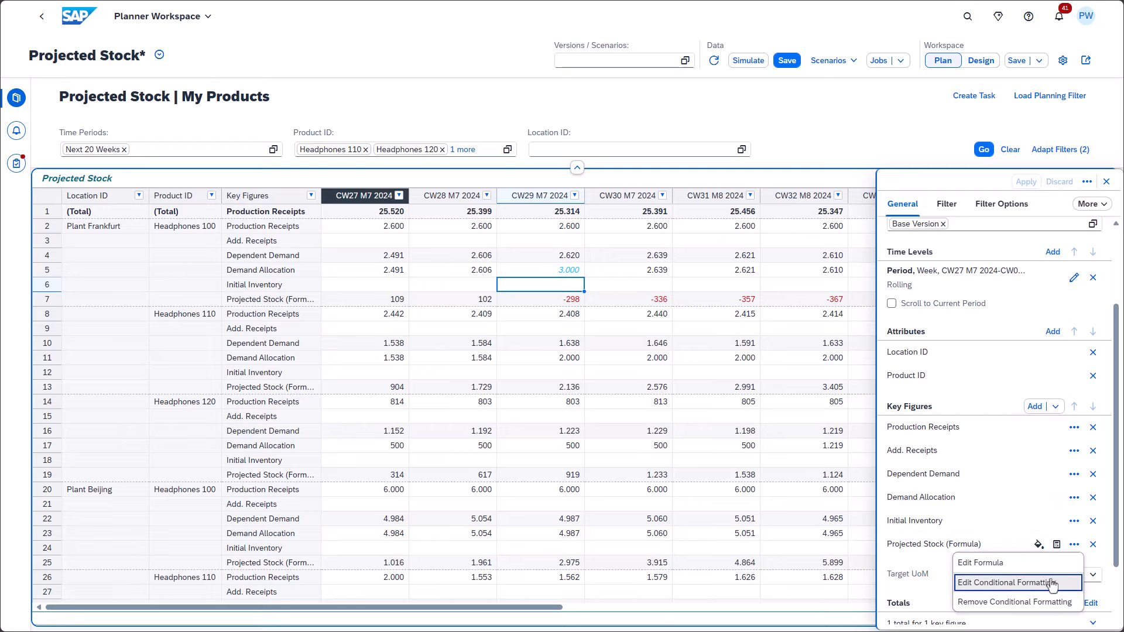
{"action": "left_click", "coordinate": [1012, 582]}
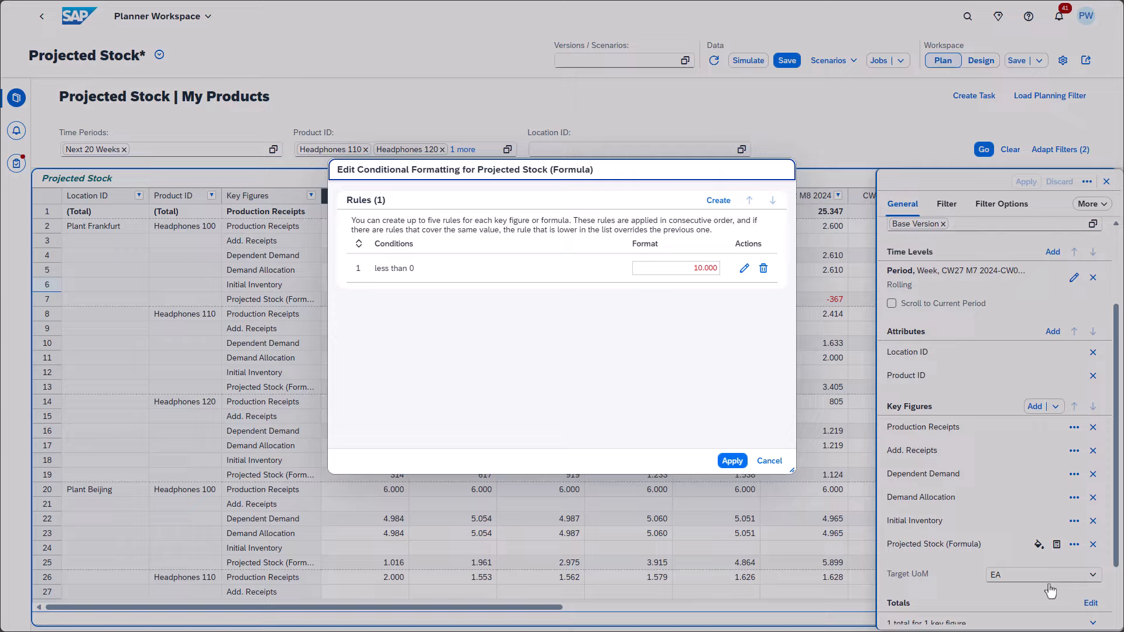
{"action": "mouse_move", "coordinate": [764, 303]}
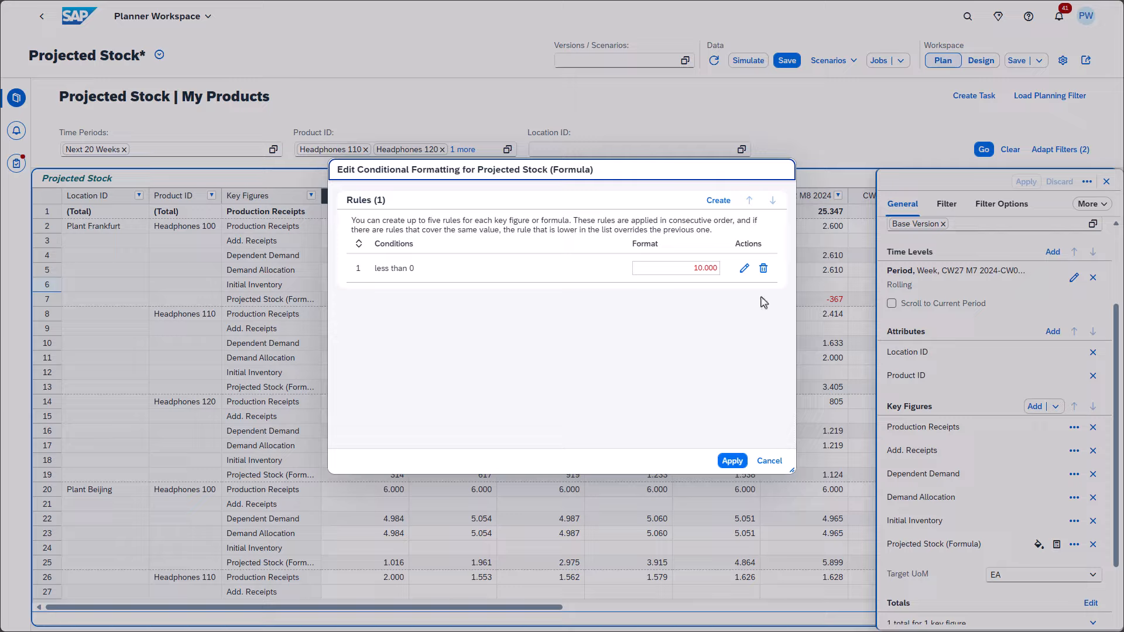
{"action": "left_click", "coordinate": [744, 268]}
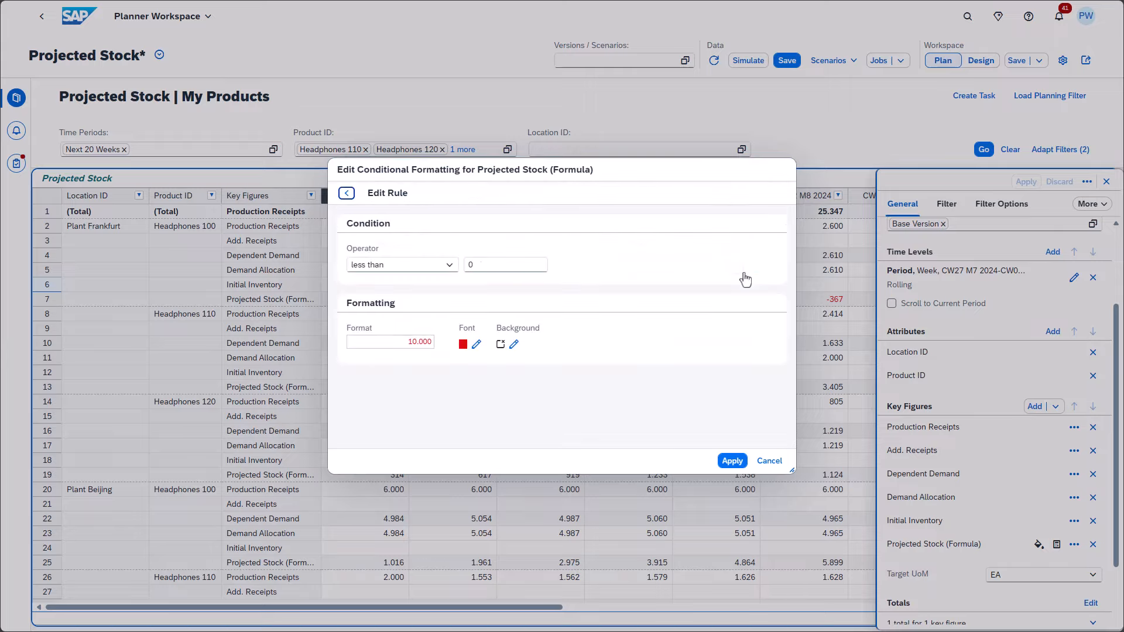
{"action": "left_click", "coordinate": [346, 193]}
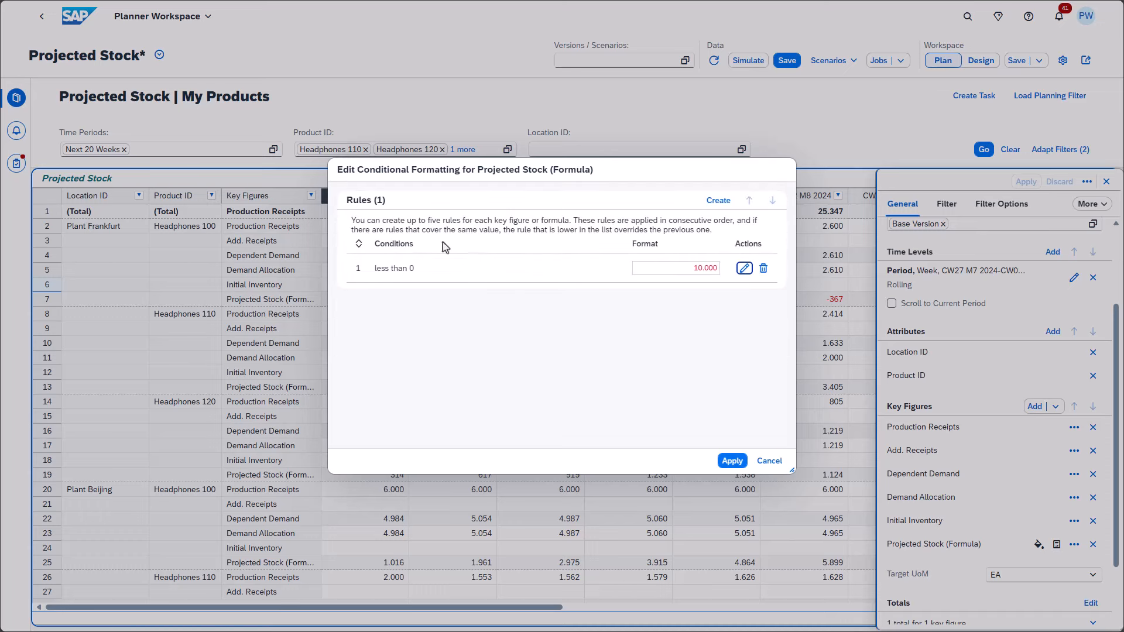
Close the conditional formatting rules and open the Totals settings for editing
{"action": "left_click", "coordinate": [731, 460]}
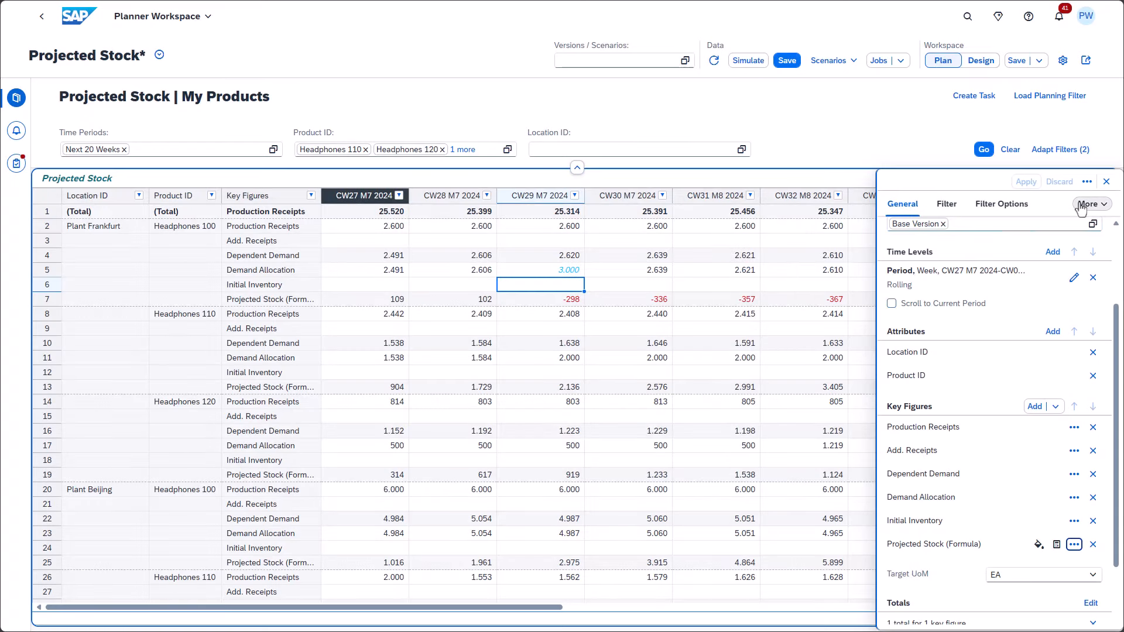
{"action": "mouse_move", "coordinate": [1075, 278]}
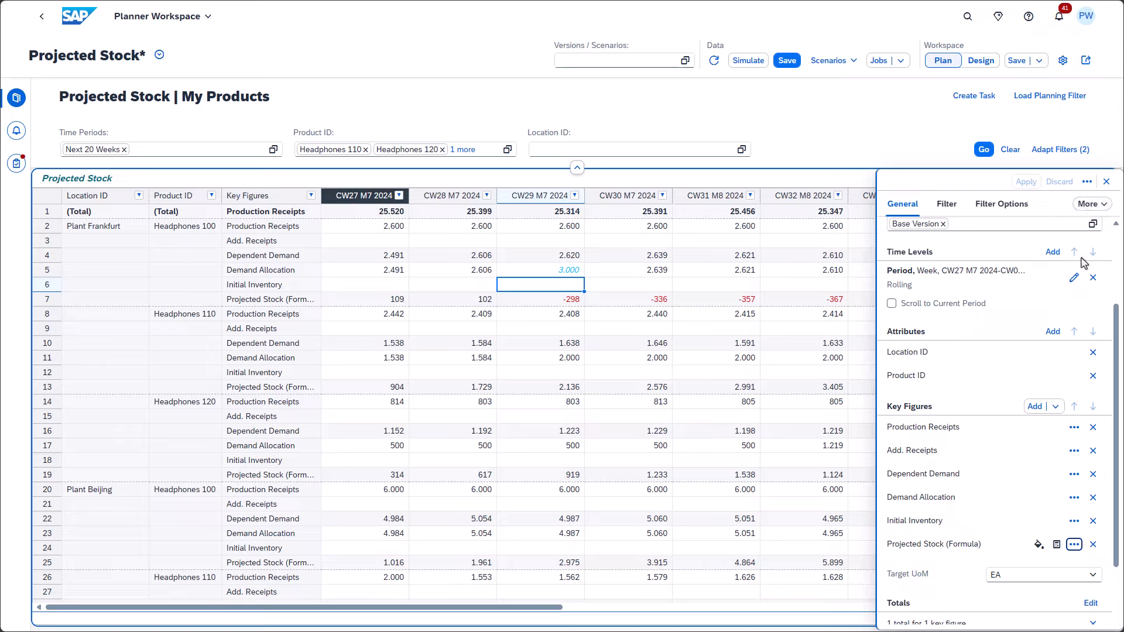
{"action": "mouse_move", "coordinate": [1072, 511]}
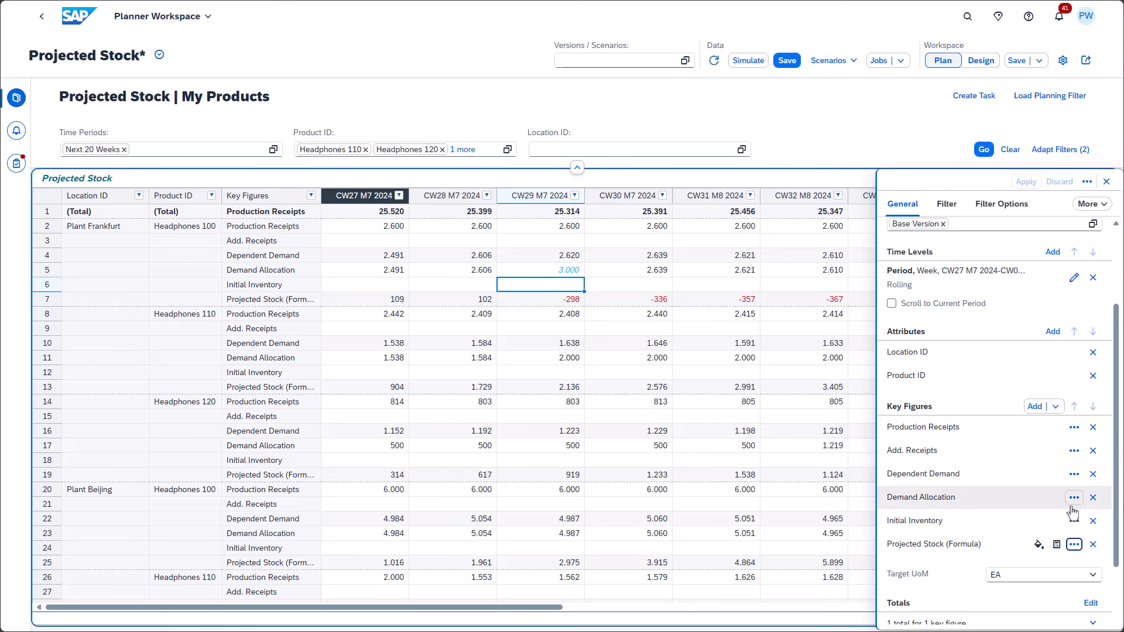
{"action": "left_click", "coordinate": [1090, 510]}
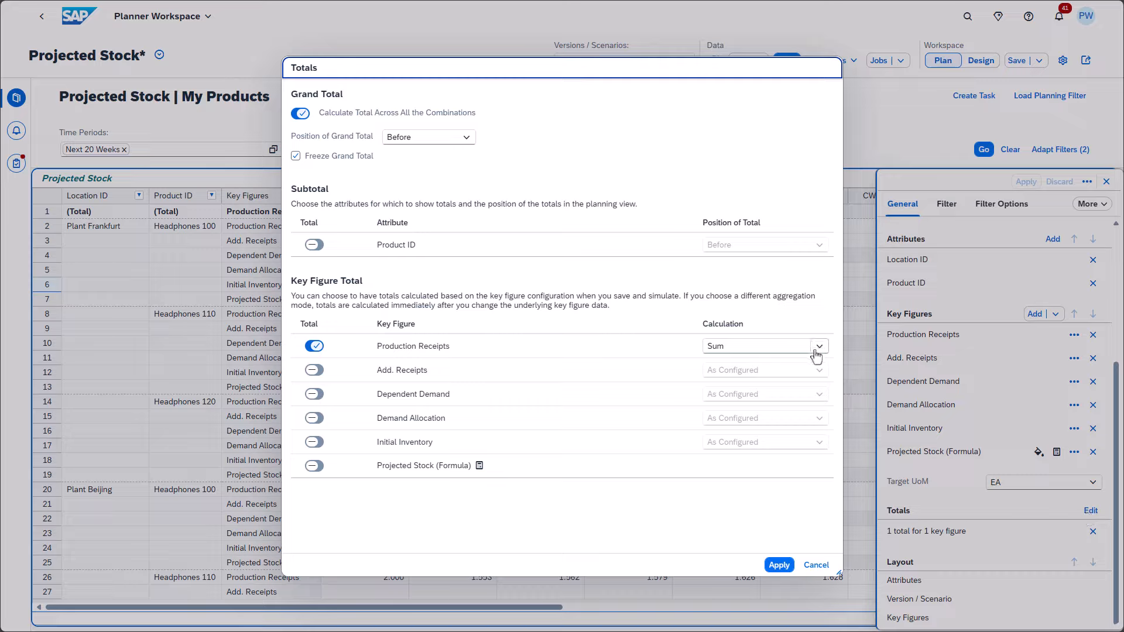
{"action": "left_click", "coordinate": [818, 346]}
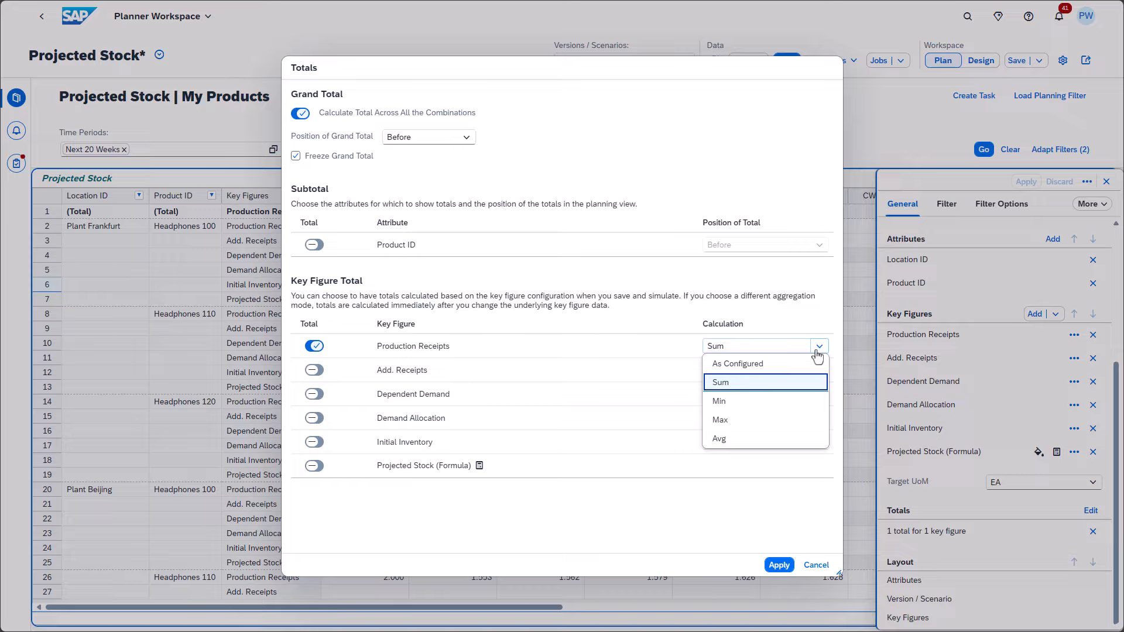
{"action": "left_click", "coordinate": [721, 383]}
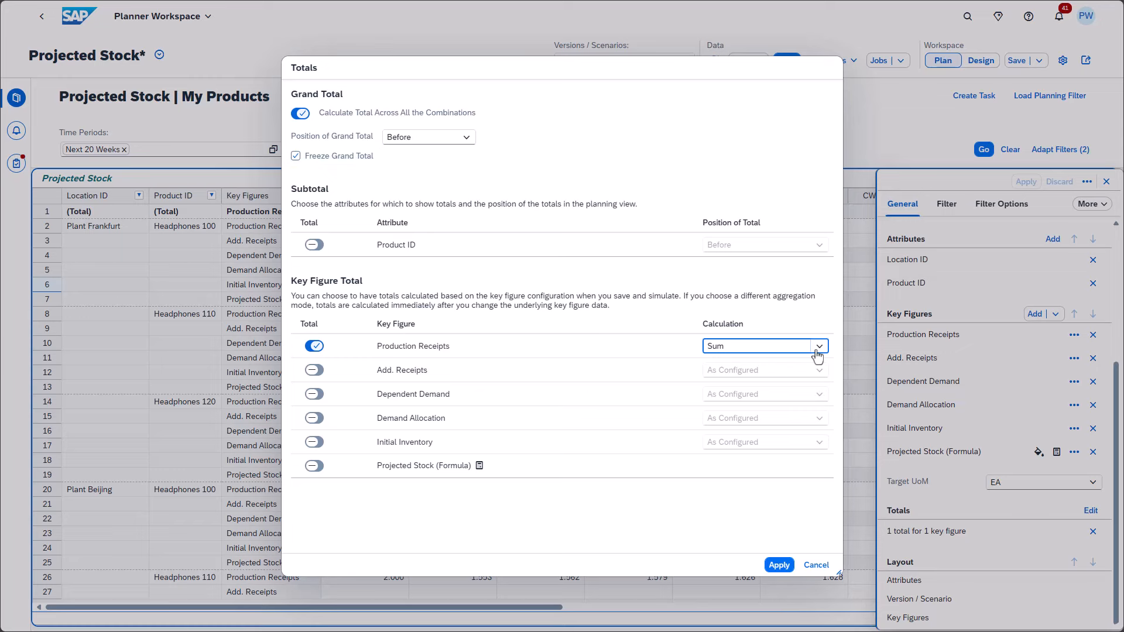
Cancel Totals, close view settings discarding changes, and scroll the table below the frozen total
{"action": "left_click", "coordinate": [778, 565]}
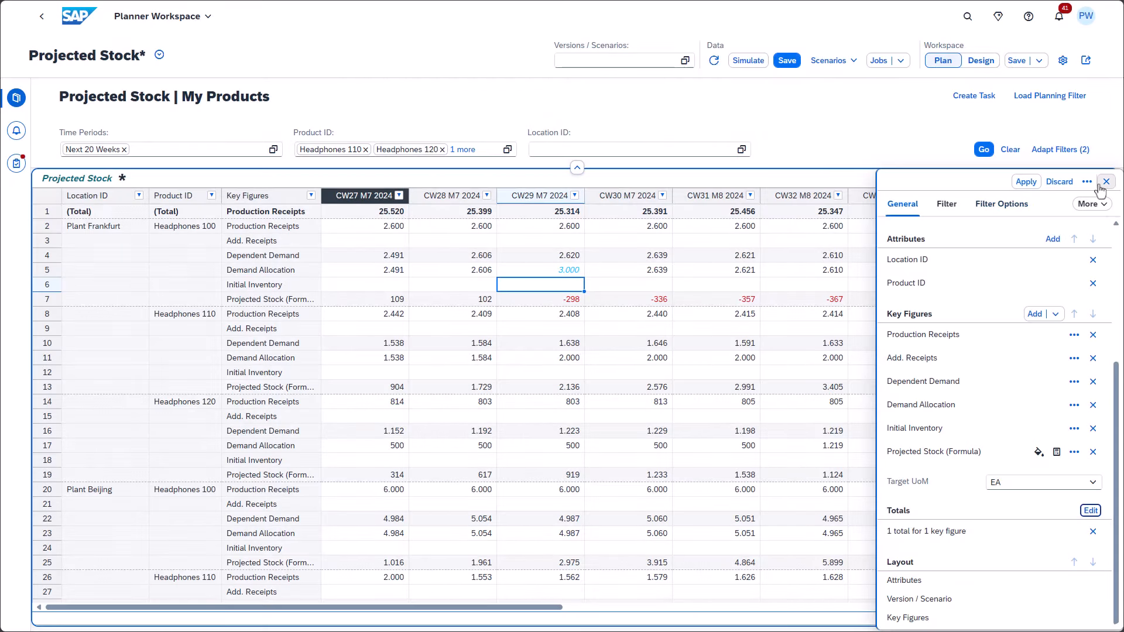
{"action": "left_click", "coordinate": [1106, 182]}
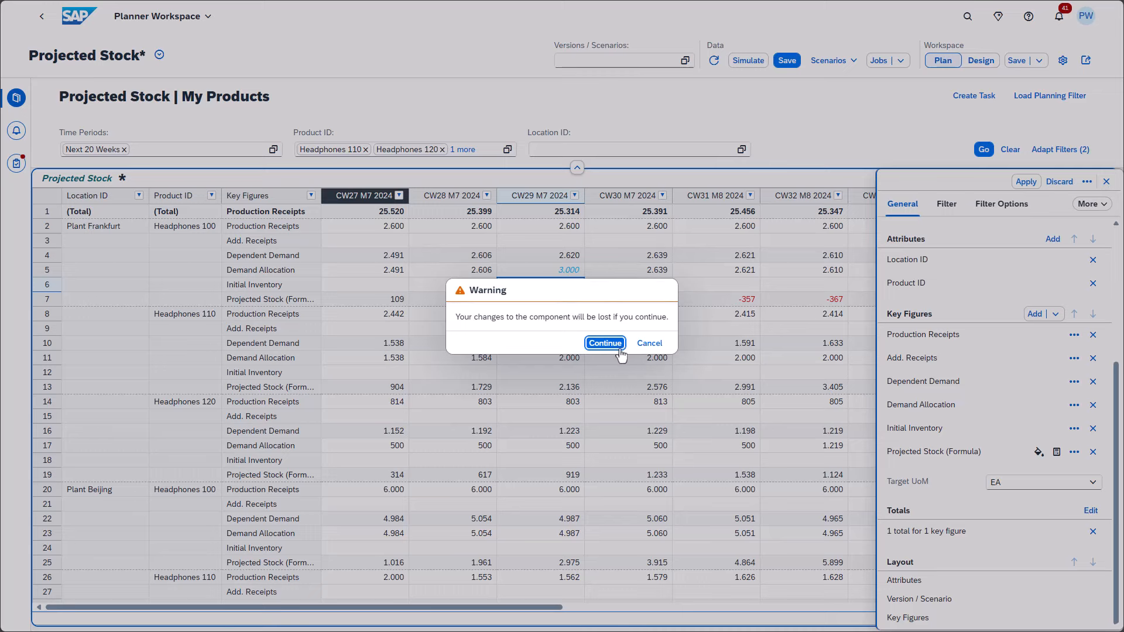
{"action": "left_click", "coordinate": [604, 342]}
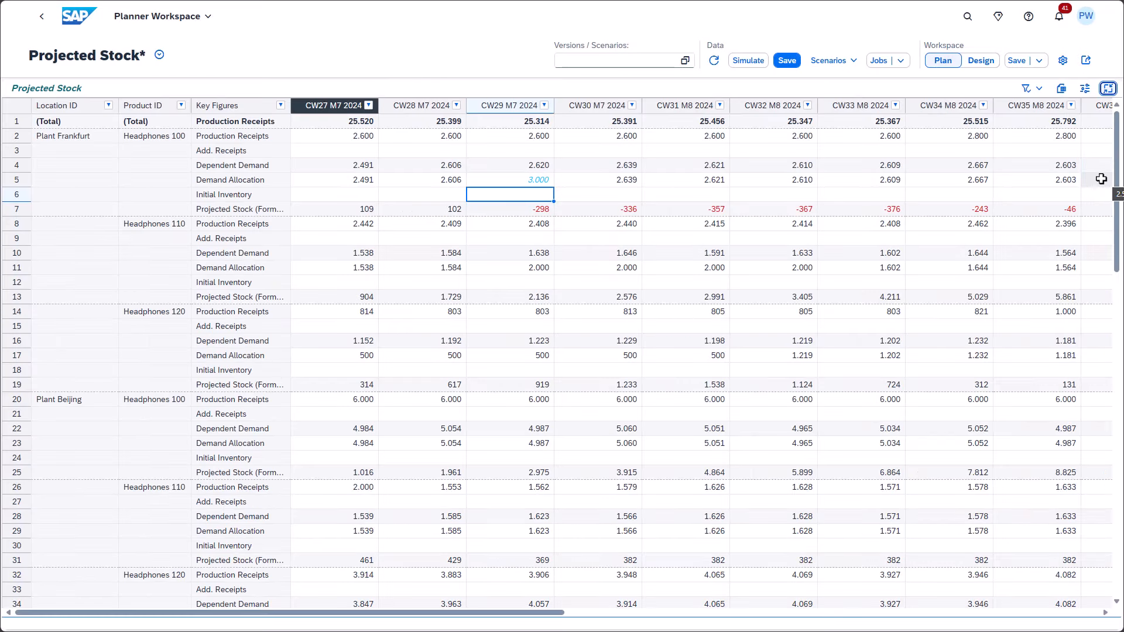
{"action": "mouse_move", "coordinate": [734, 223]}
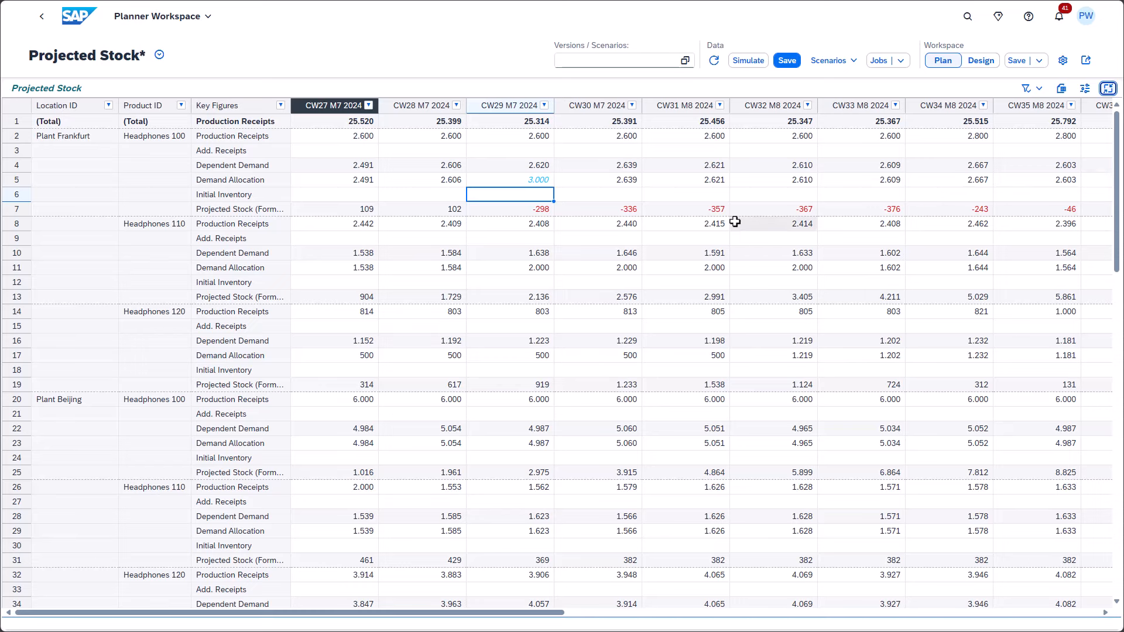
{"action": "scroll", "scroll_direction": "down", "scroll_amount": 3}
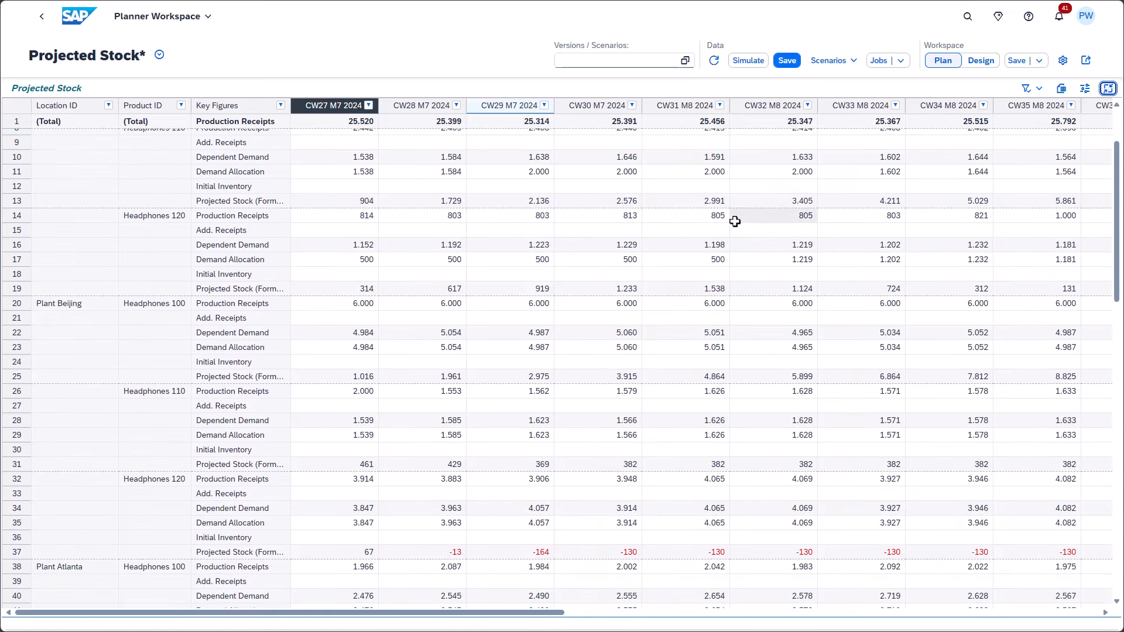